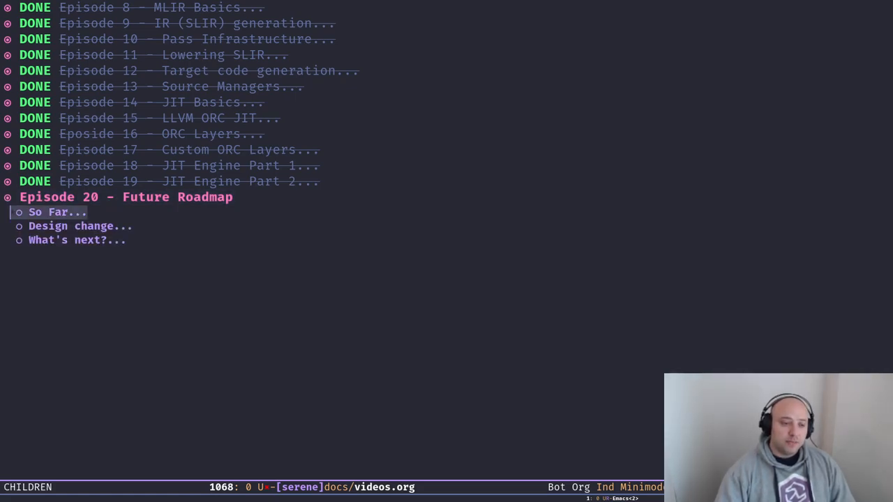
- Expand the 'So Far' heading under Episode 20 'Future Roadmap' to show its notes
click(57, 212)
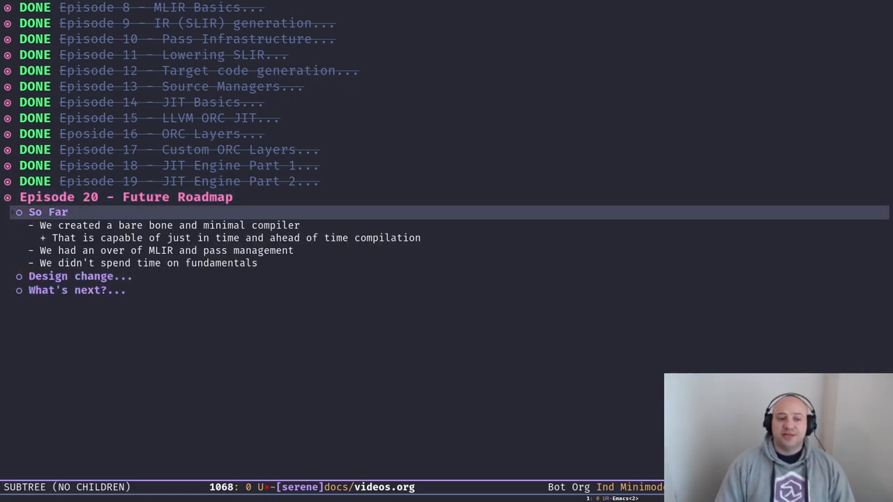